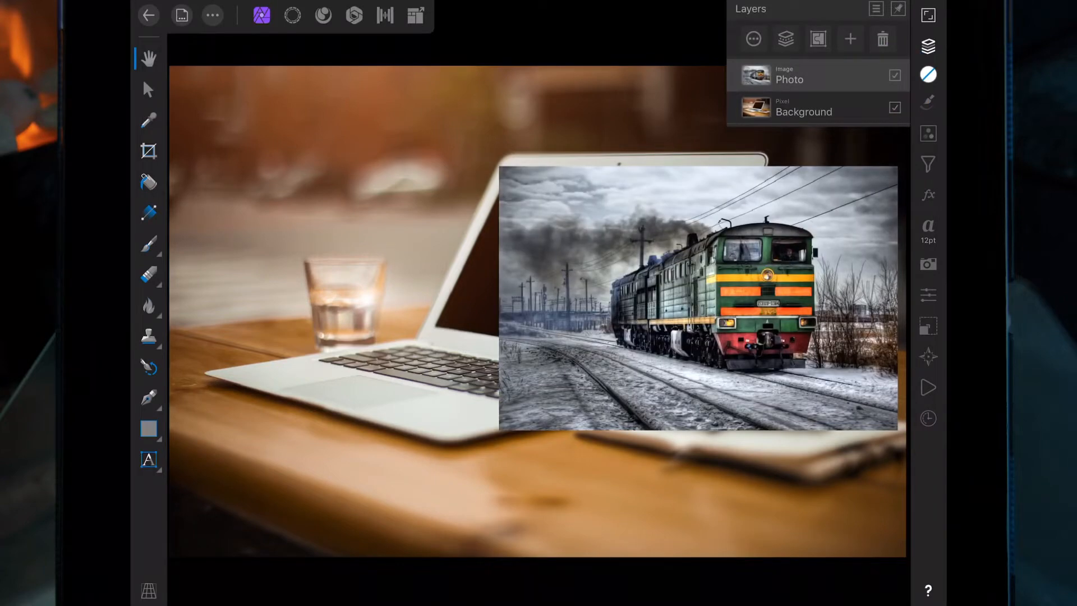
Hide the train Photo layer and flip the laptop Background horizontally via the Transform studio.
click(894, 75)
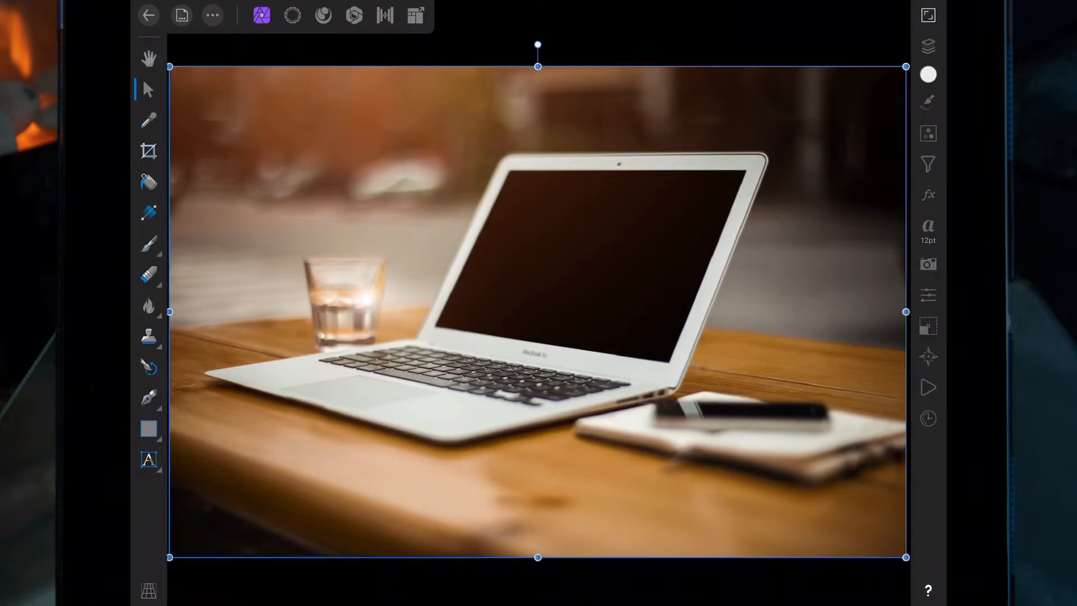
click(928, 325)
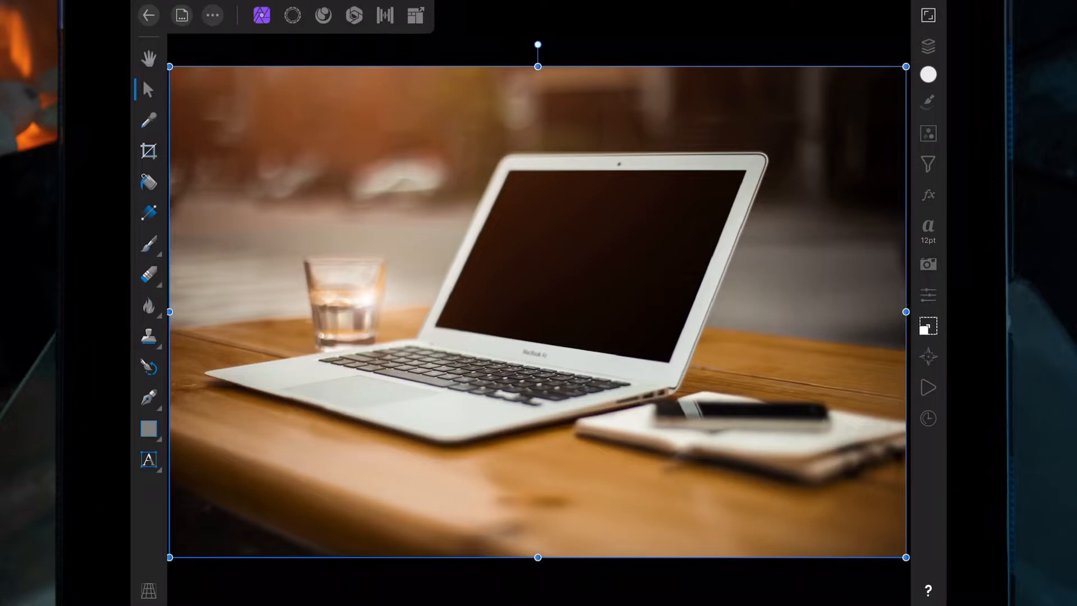
click(927, 326)
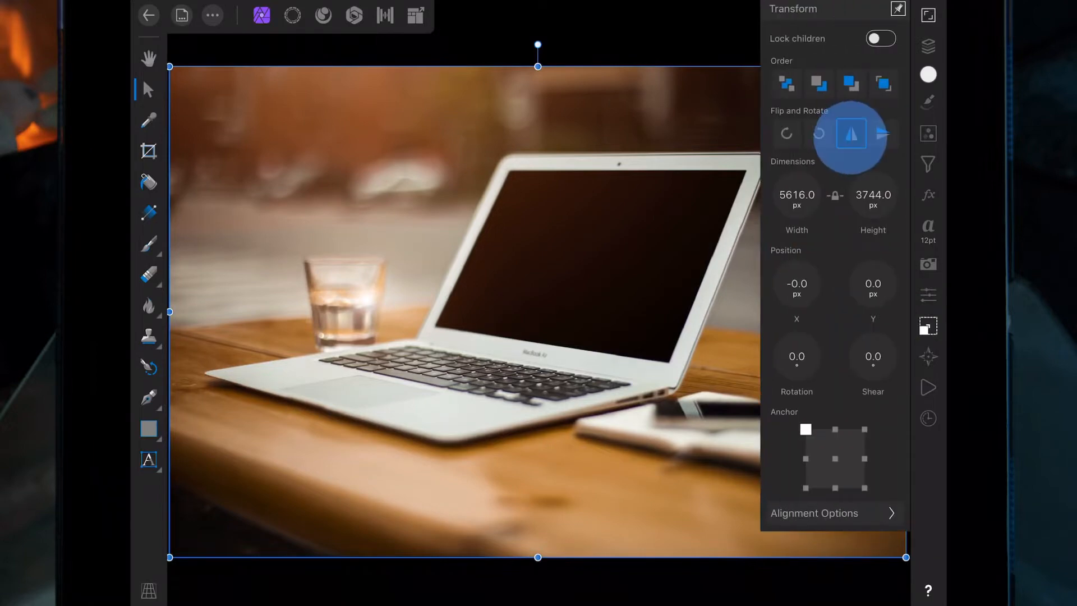
click(928, 326)
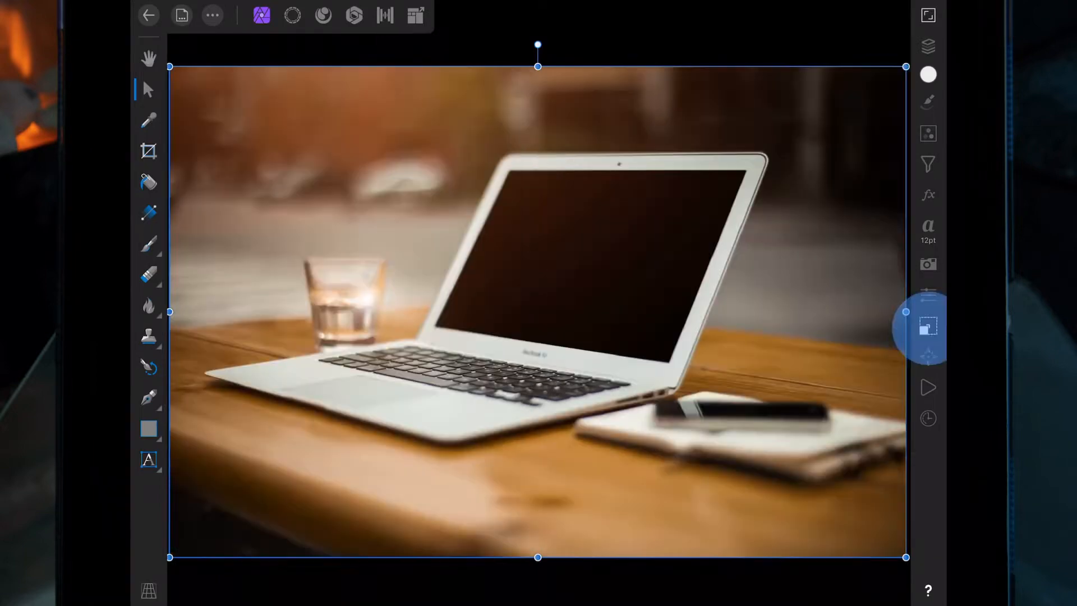
click(928, 325)
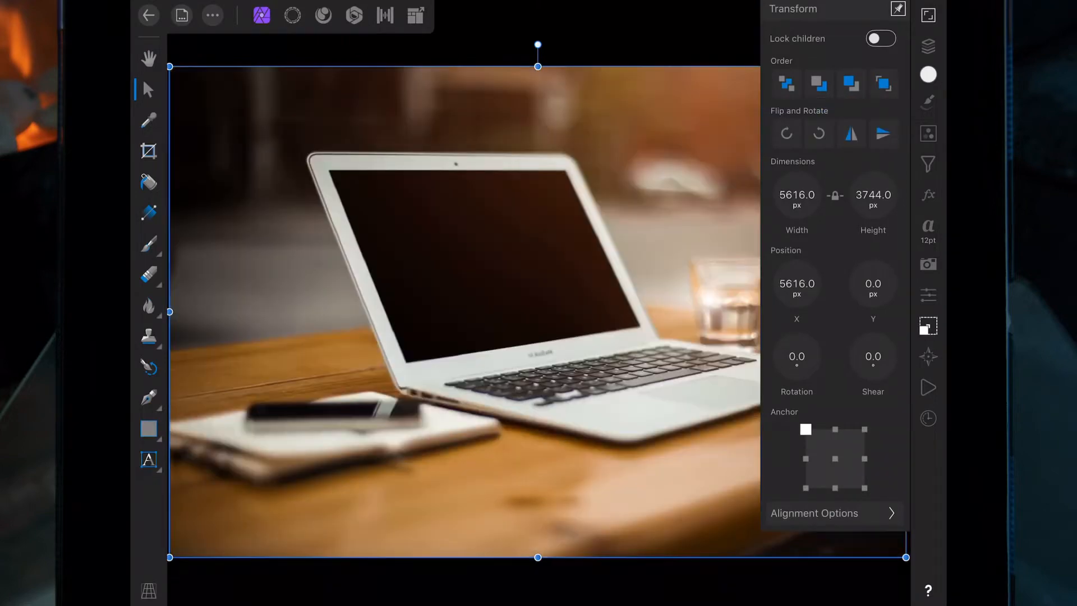
click(928, 46)
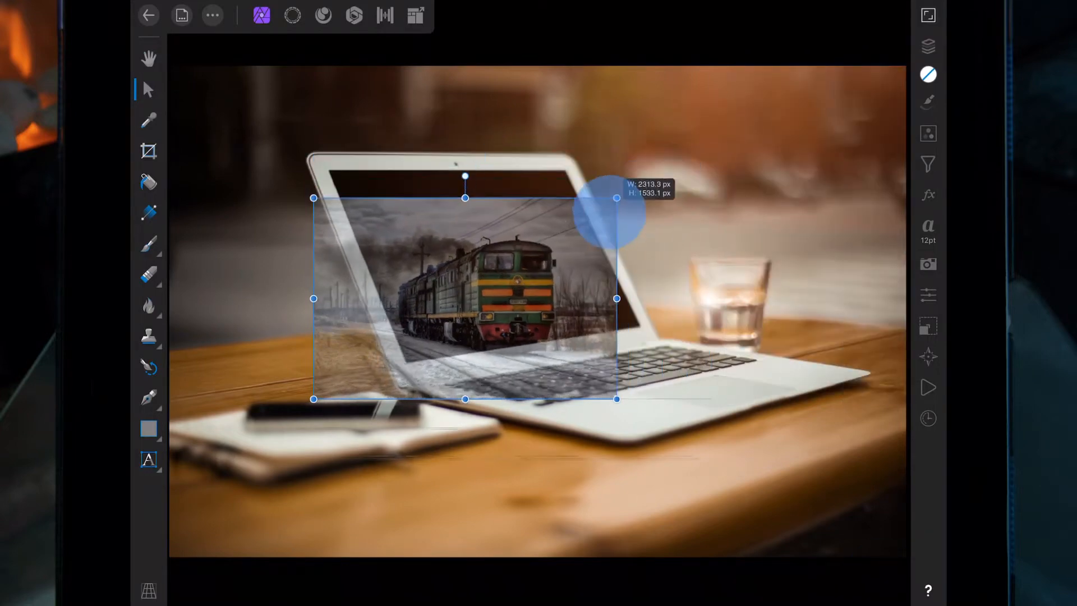
Scale the see-through train photo by its corners to cover the laptop screen, then restore full opacity.
drag(615, 197, 730, 124)
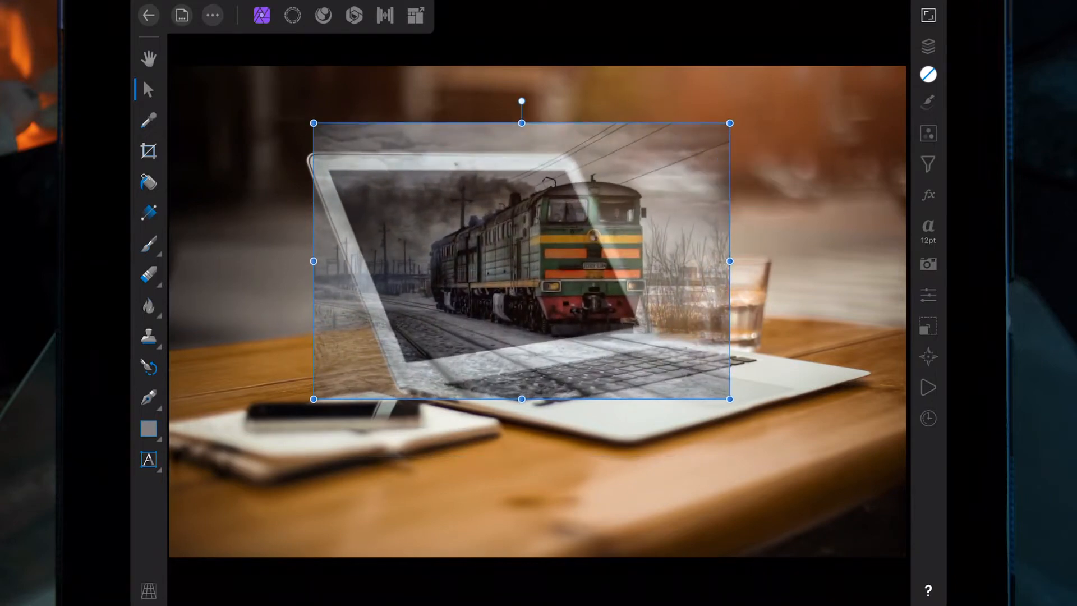
drag(313, 124, 351, 149)
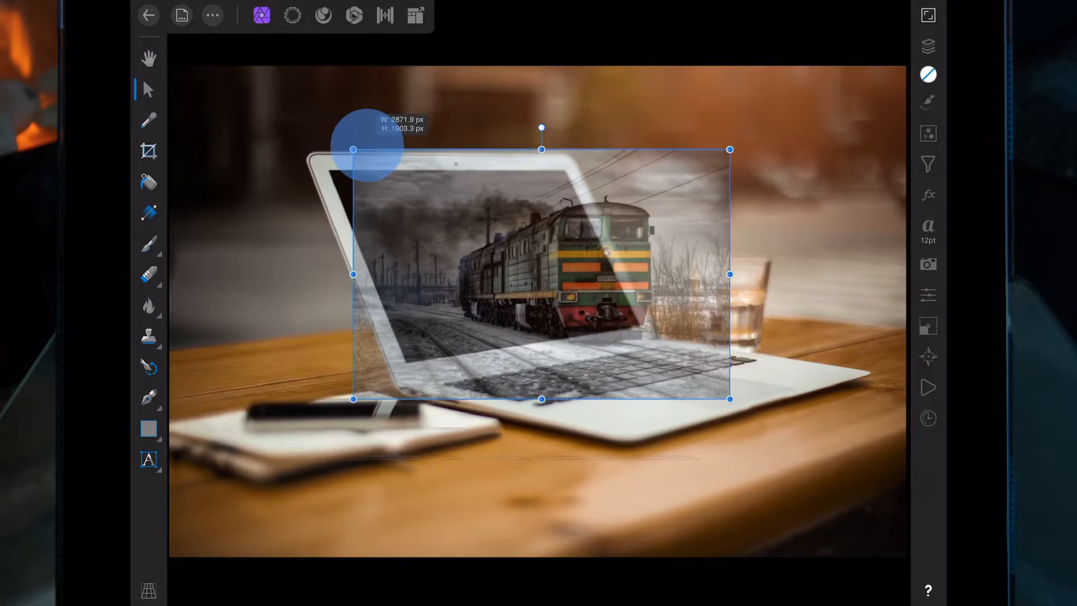
drag(351, 149, 329, 132)
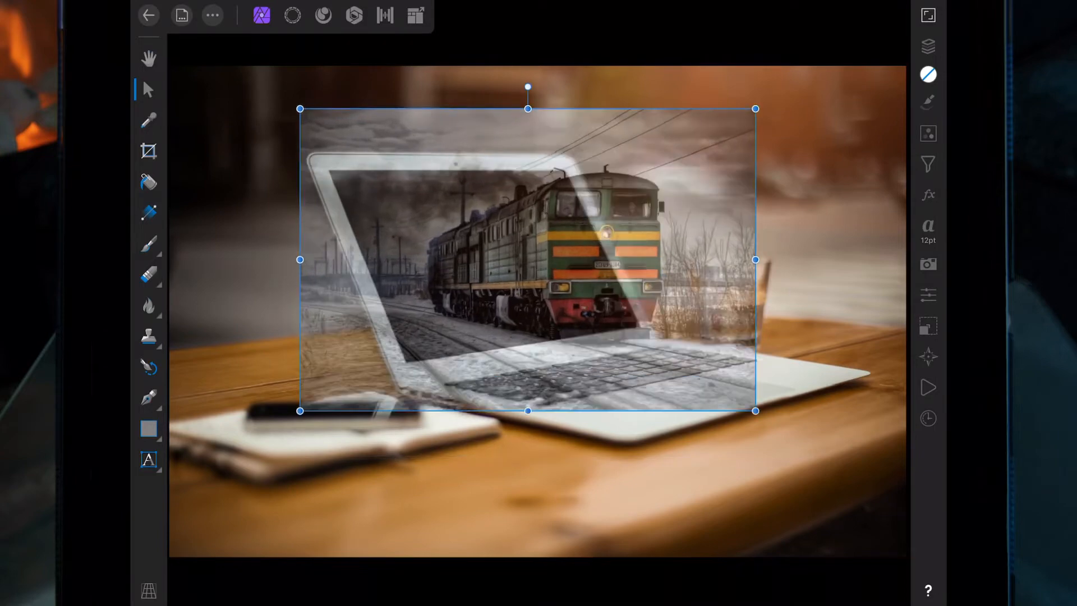
click(928, 46)
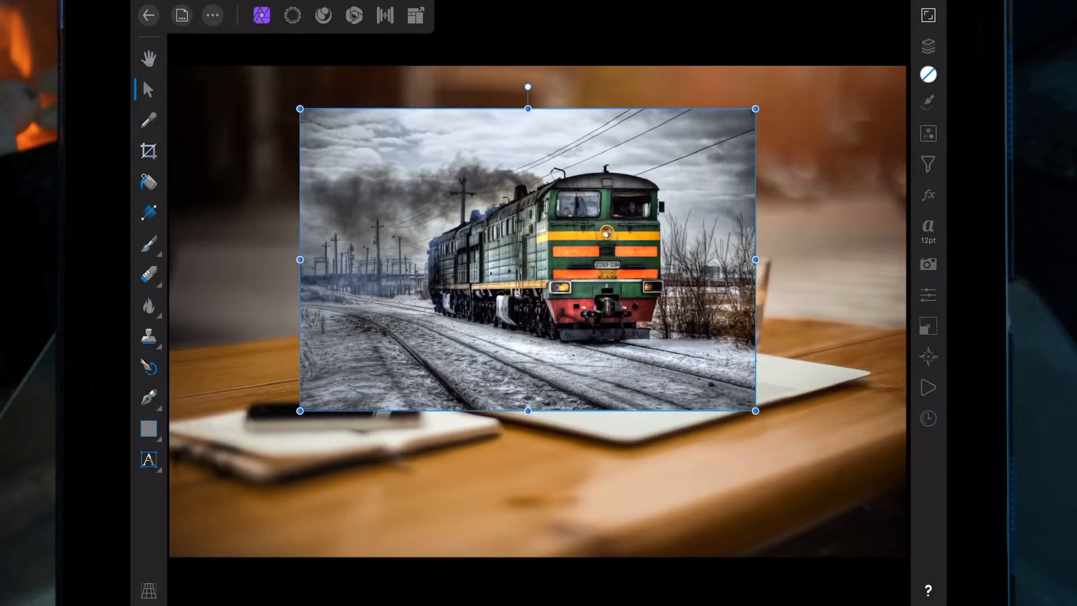
Duplicate the full-opacity train photo from its context menu.
click(594, 316)
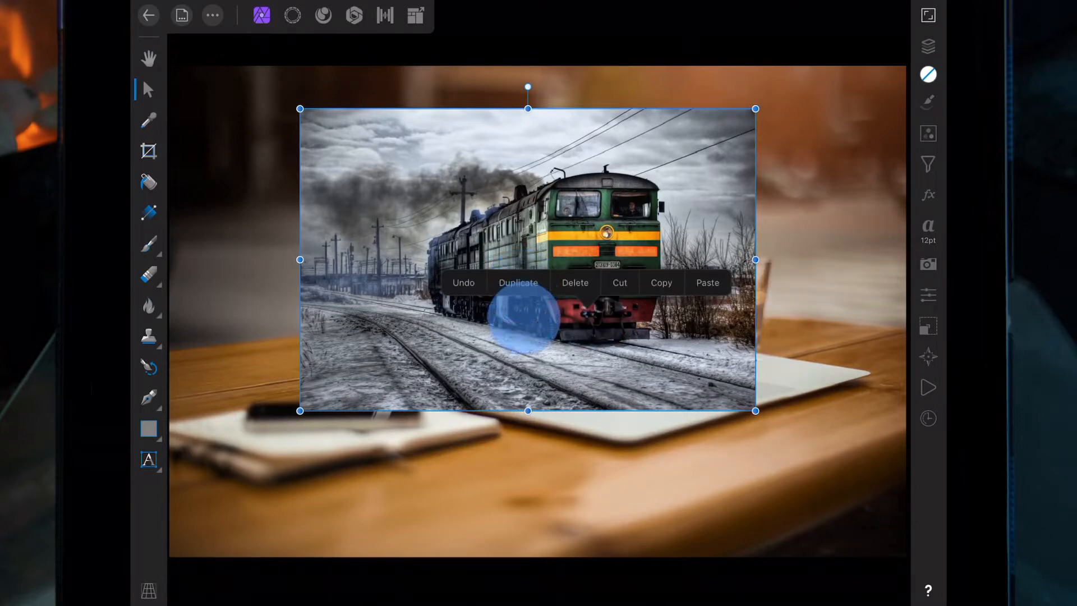
click(518, 283)
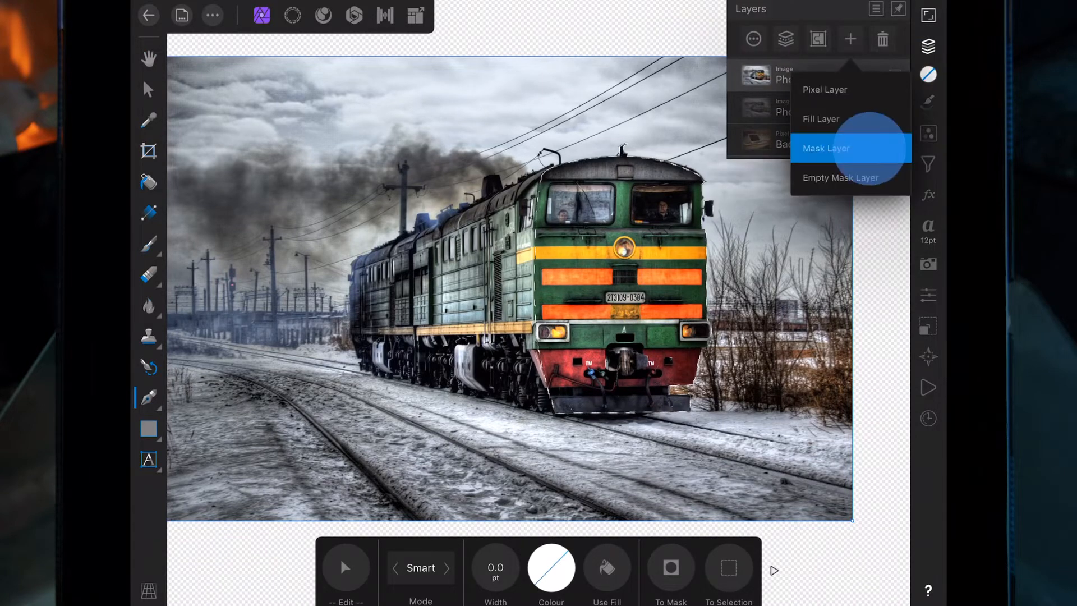
Add a Mask Layer from the traced path so only the locomotive front remains on the copy.
click(849, 148)
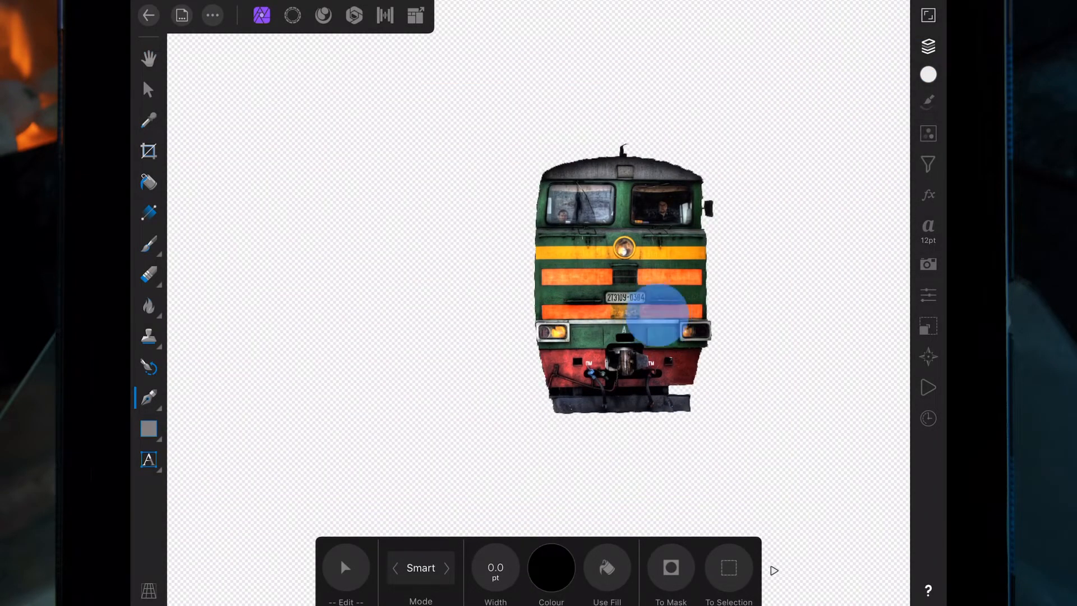
click(625, 316)
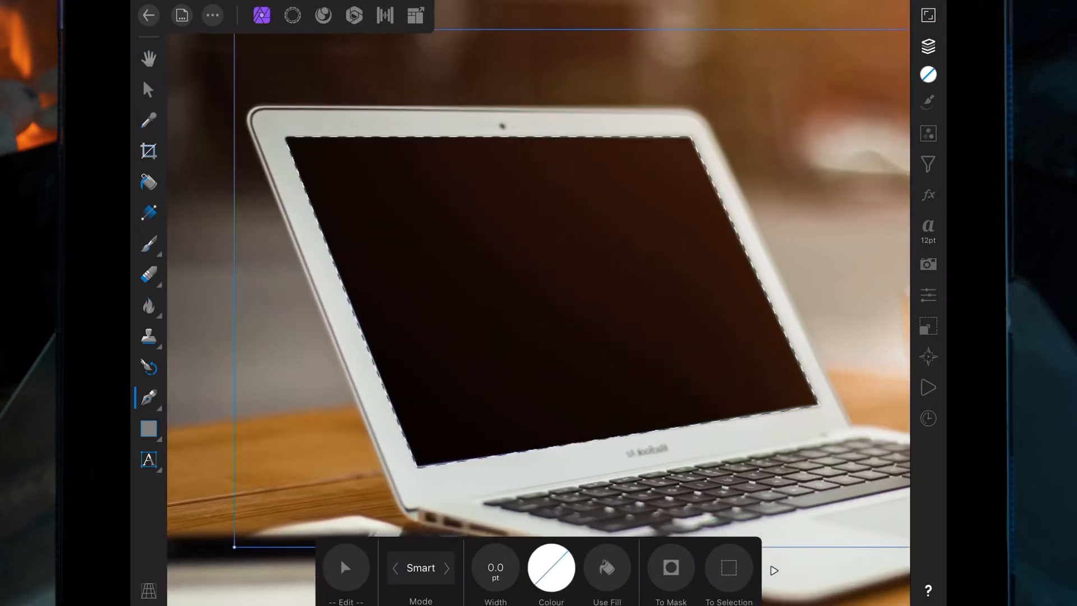
Erase the selected laptop screen to transparency with a ~1491 px Erase Brush, then deselect.
click(150, 276)
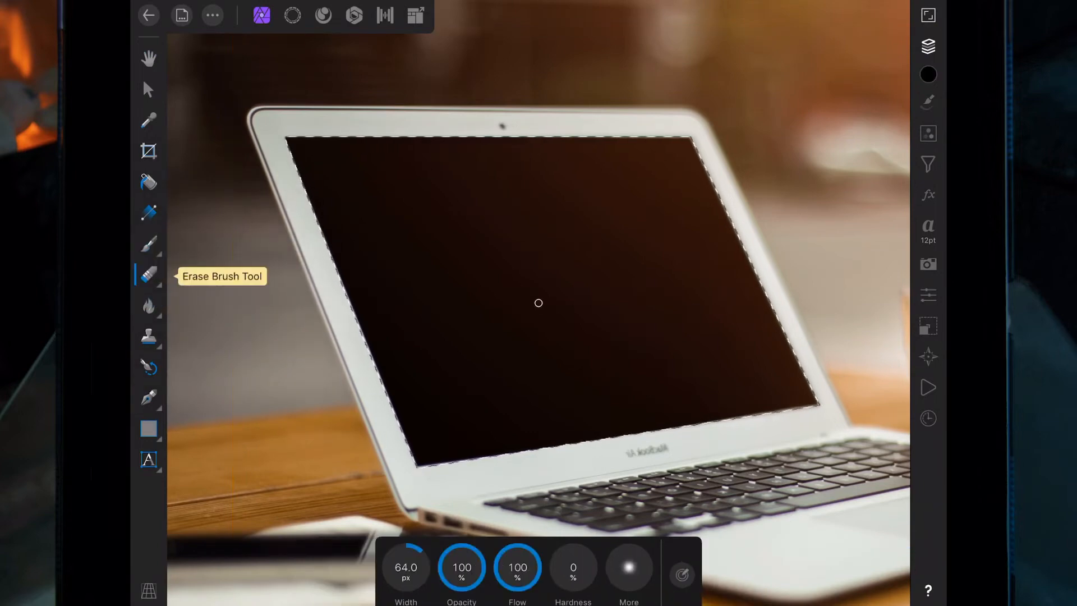
drag(405, 568, 426, 557)
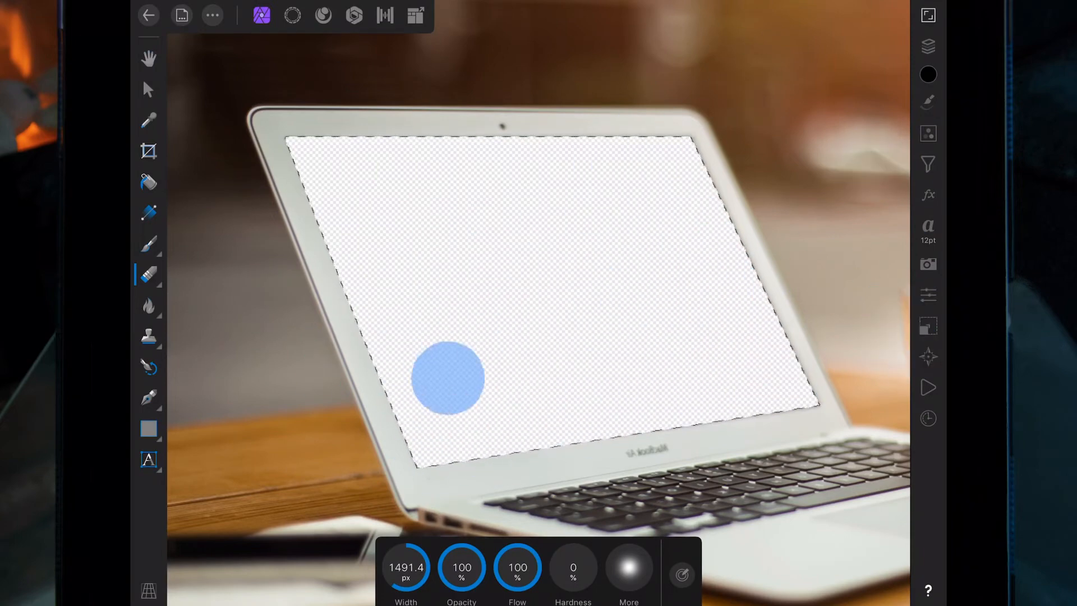
click(447, 378)
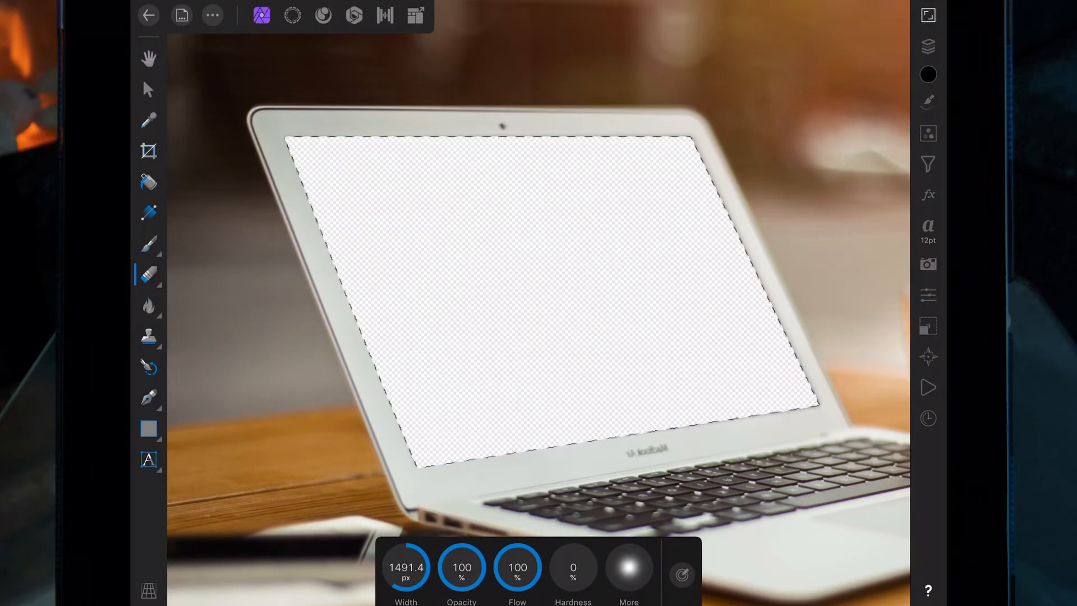
click(562, 346)
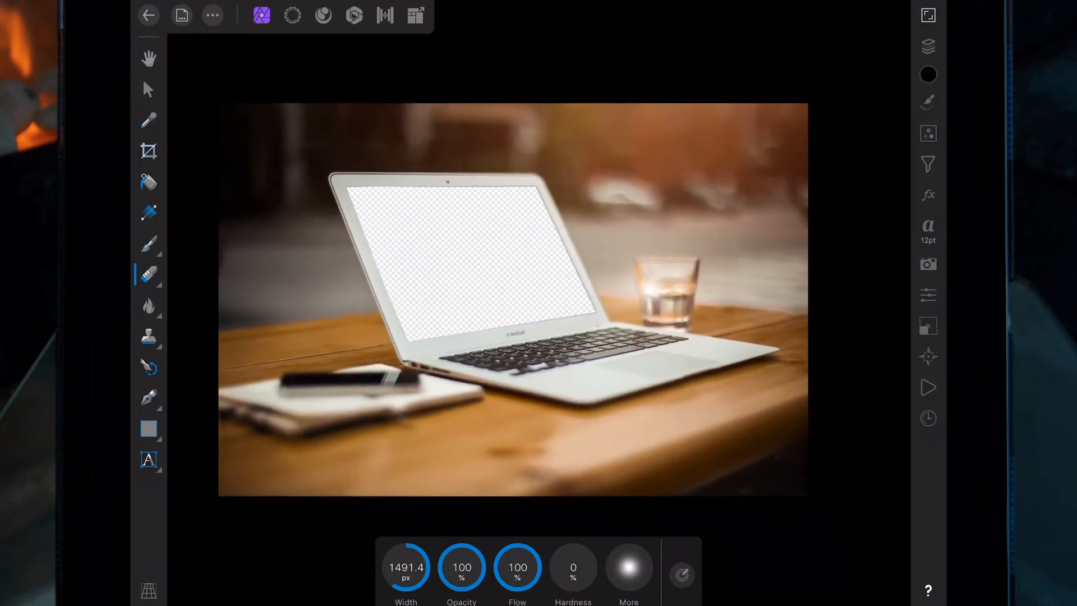
Show both Photo layers and move the full train photo below Background so it appears through the screen.
click(927, 46)
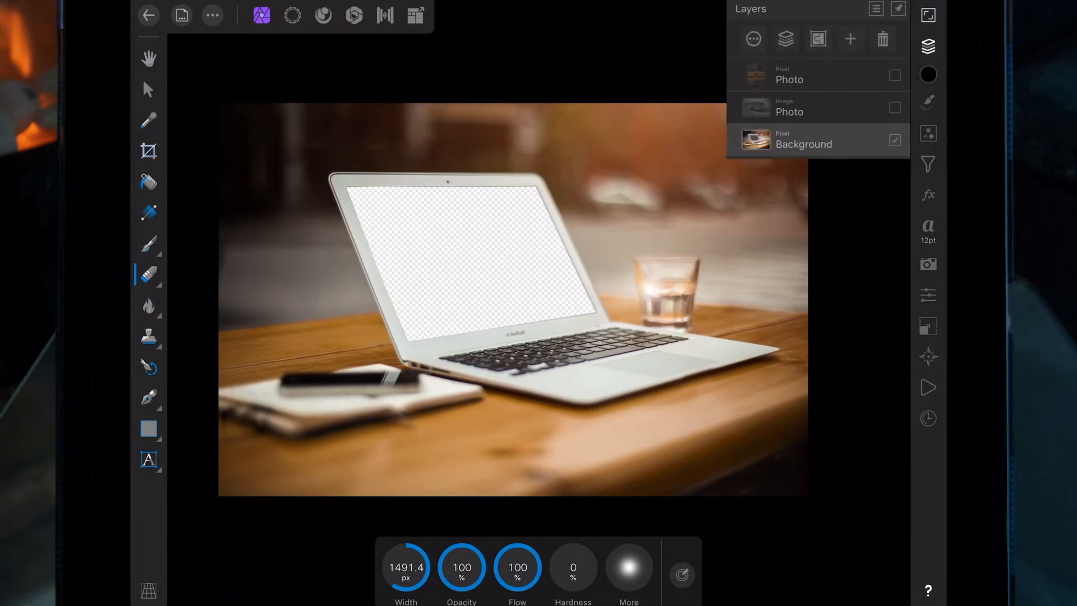
click(894, 108)
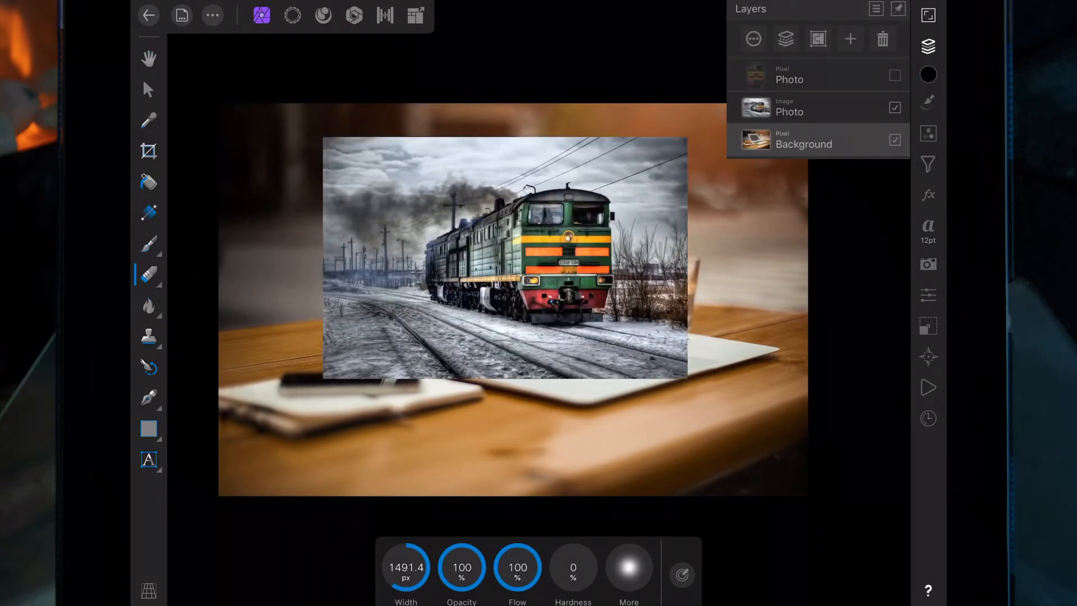
click(148, 89)
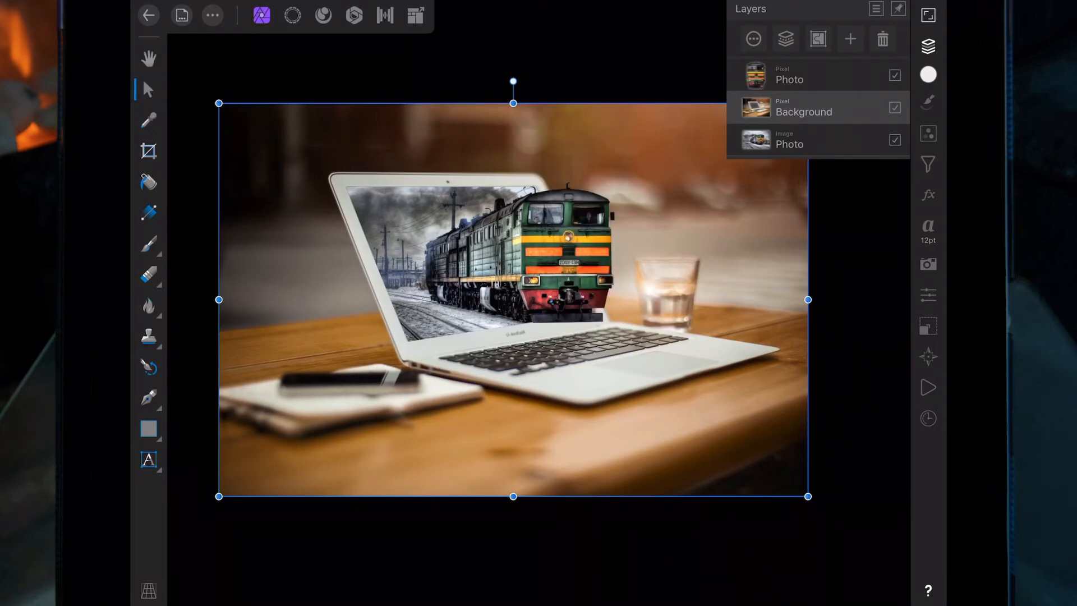
click(148, 244)
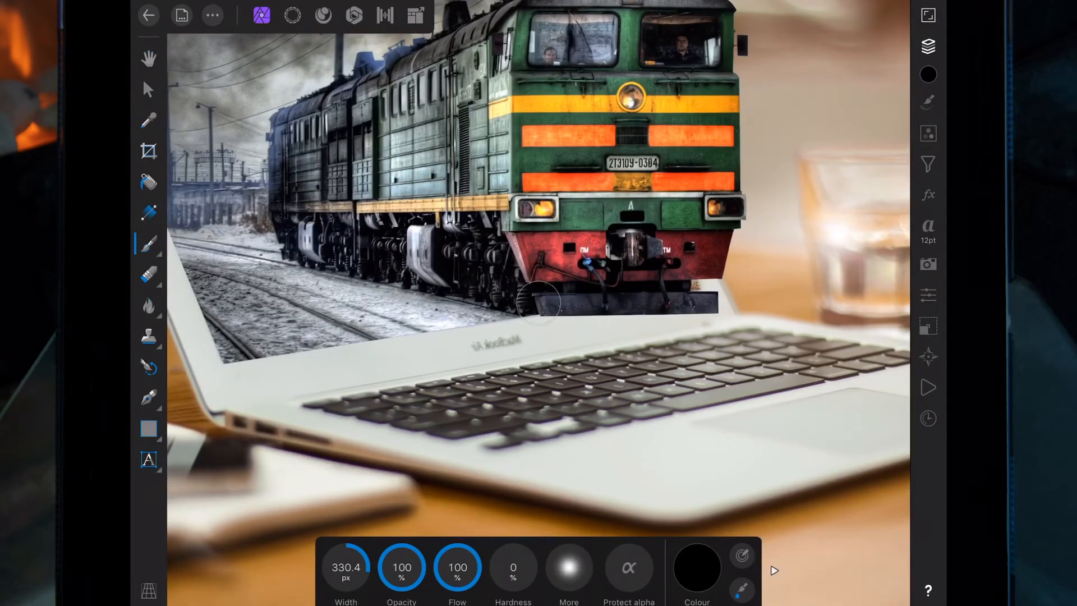
Add a pixel layer to Background and paint a black shadow on the keyboard under the locomotive.
click(928, 46)
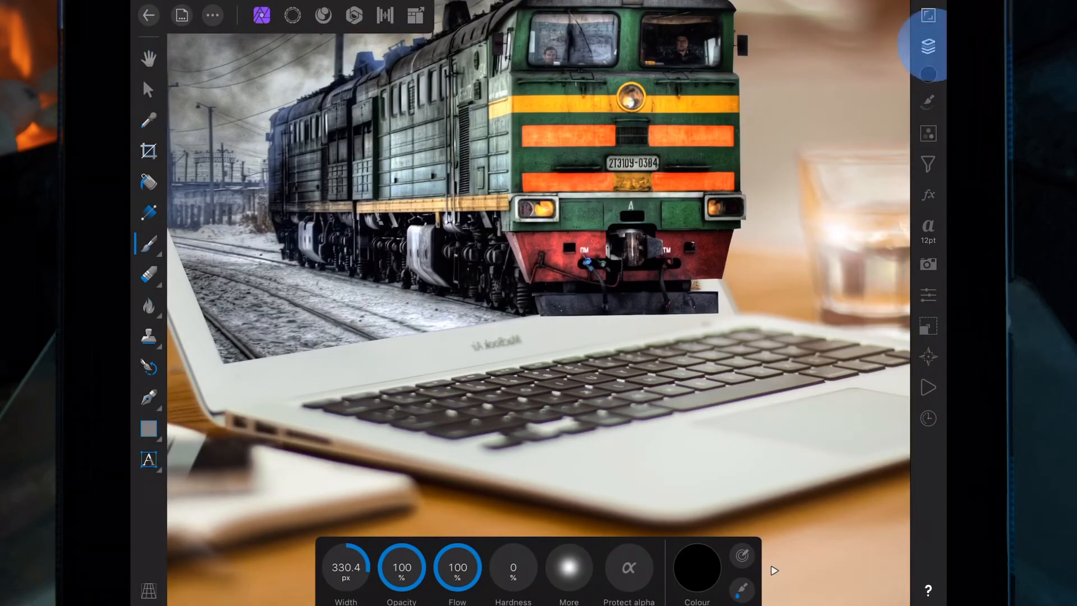
click(928, 46)
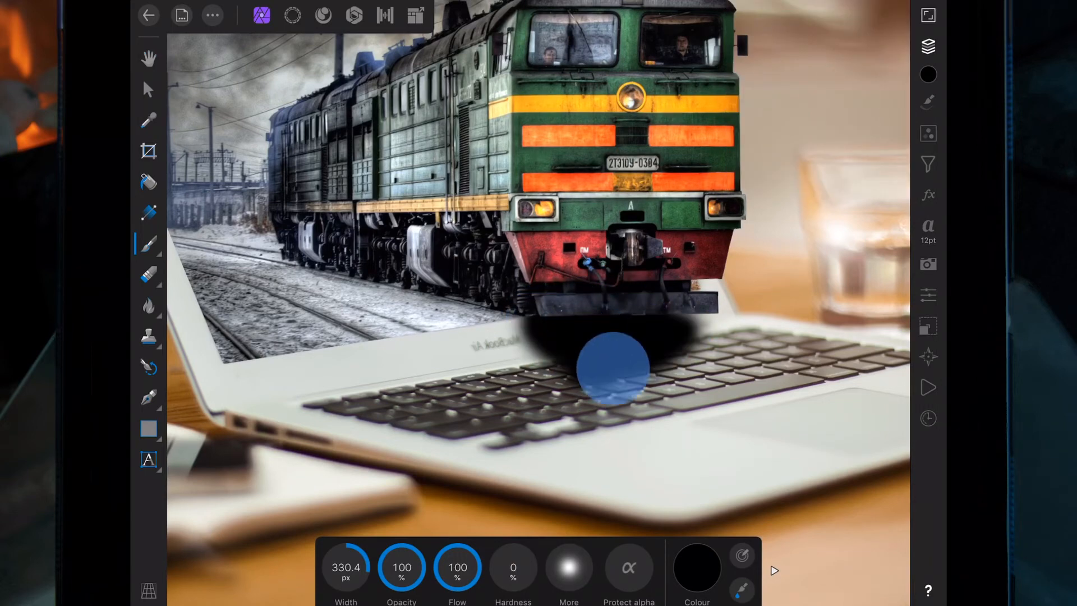
drag(611, 368, 653, 316)
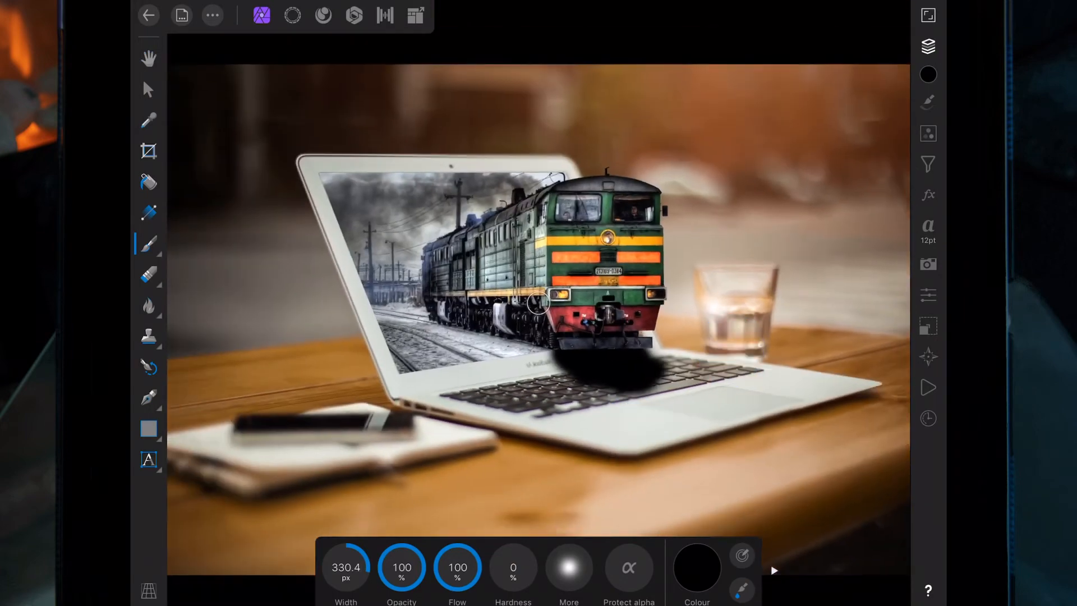
click(927, 46)
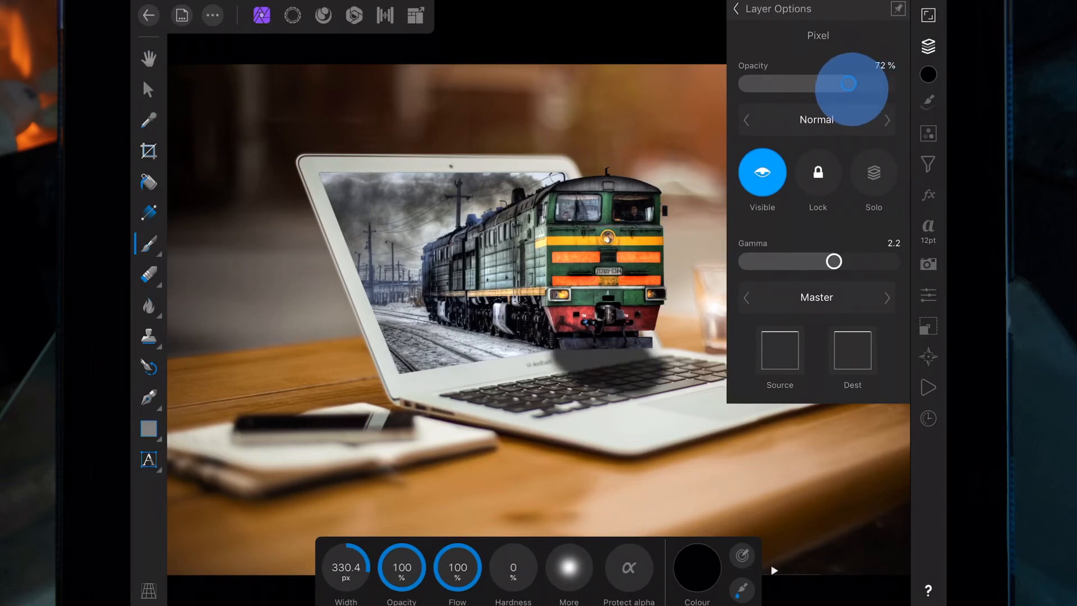
Lower the shadow pixel layer's opacity to 31% in Layer Options and close the Layers studio.
drag(848, 83, 808, 83)
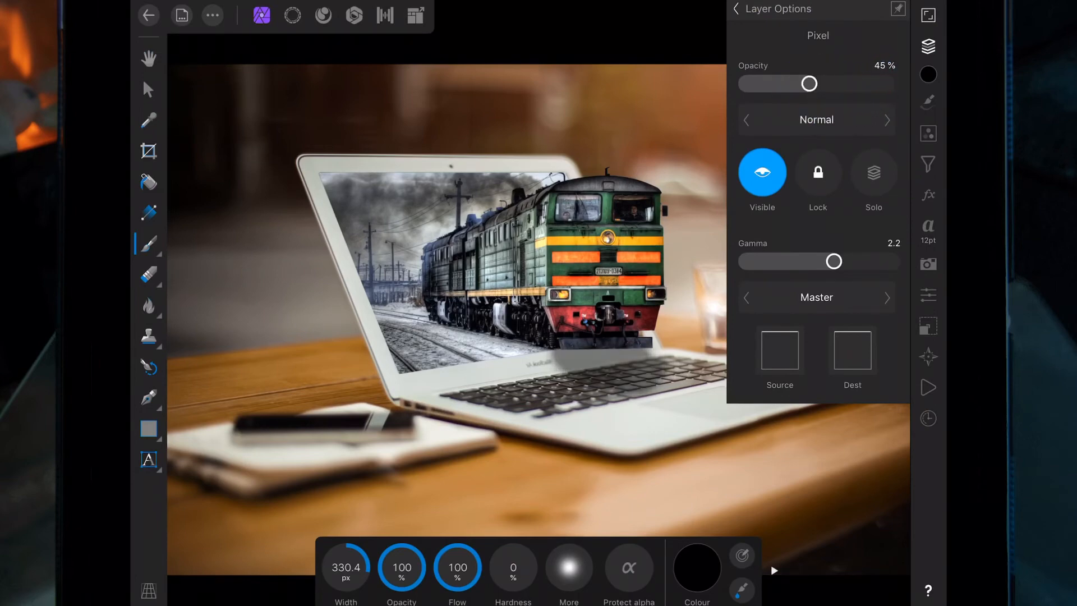
drag(809, 83, 789, 83)
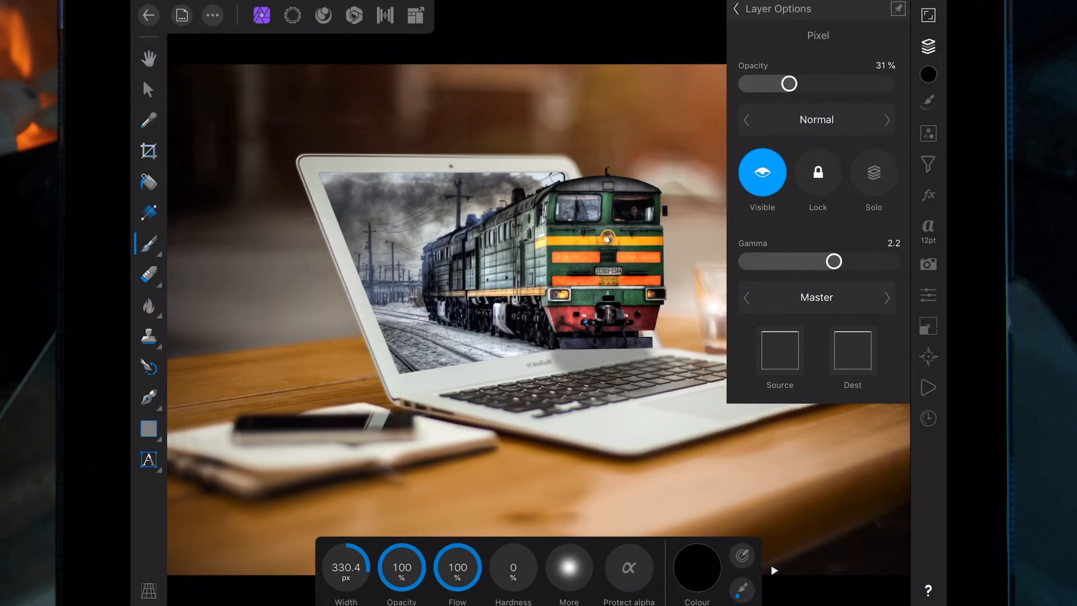
click(736, 8)
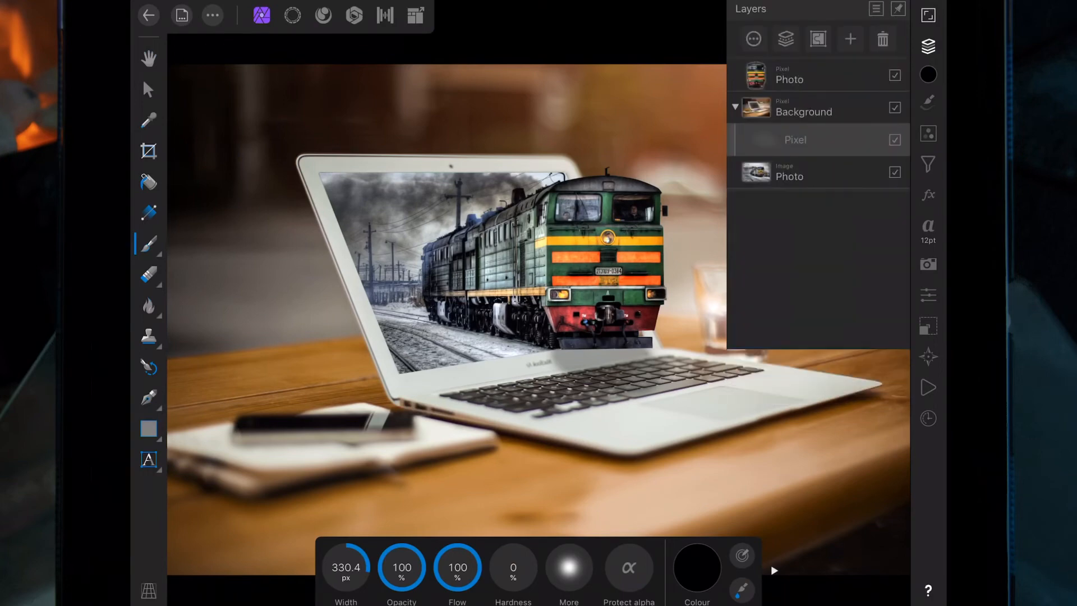
click(928, 46)
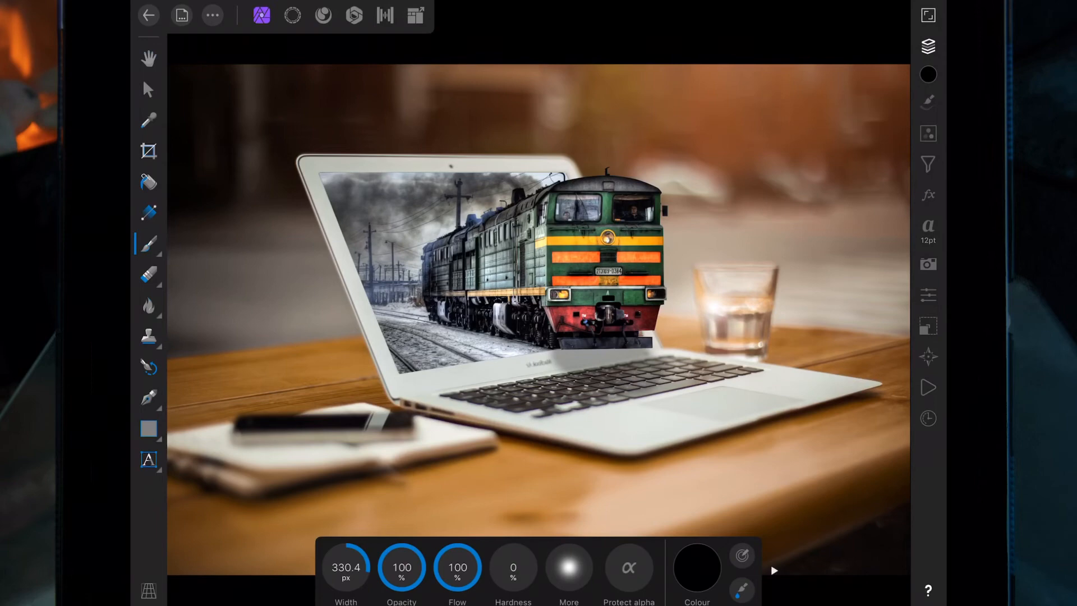